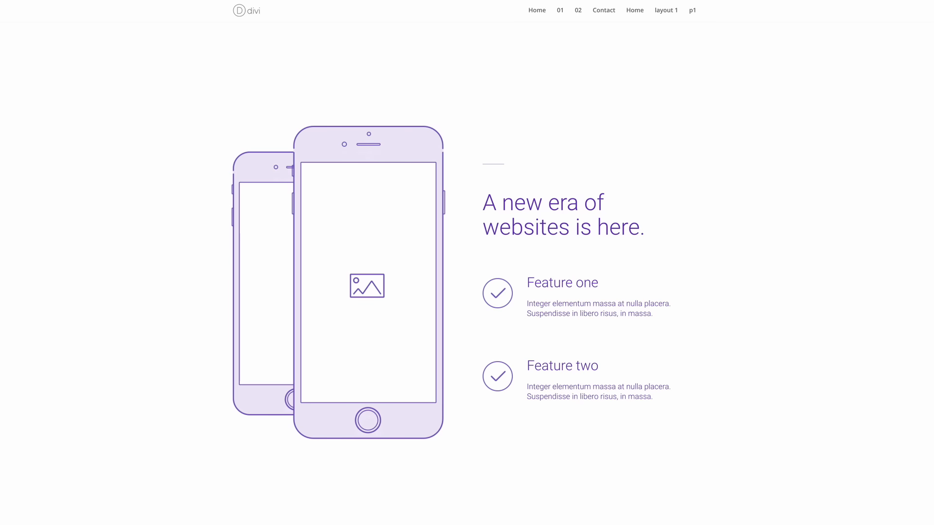
Scroll down through the wireframe demo page and the Divi Library layouts list
scroll("down", 3)
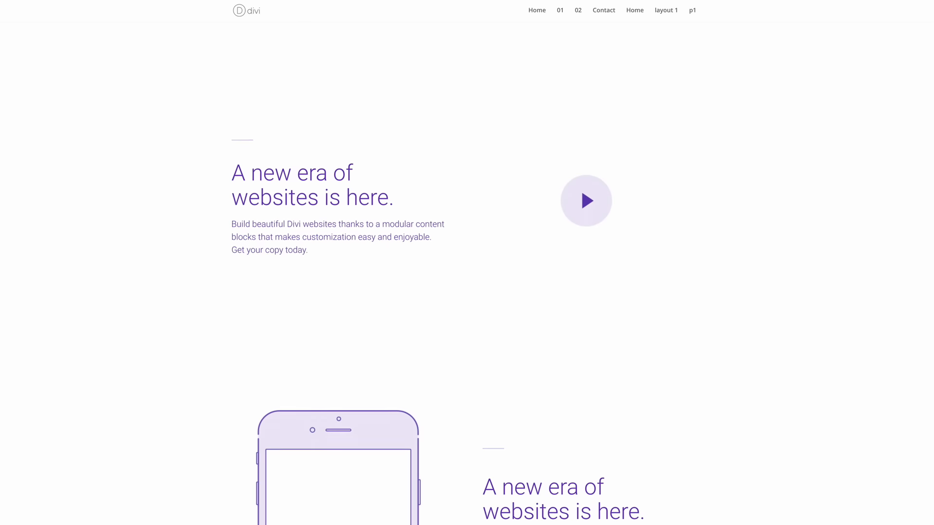
scroll("down", 3)
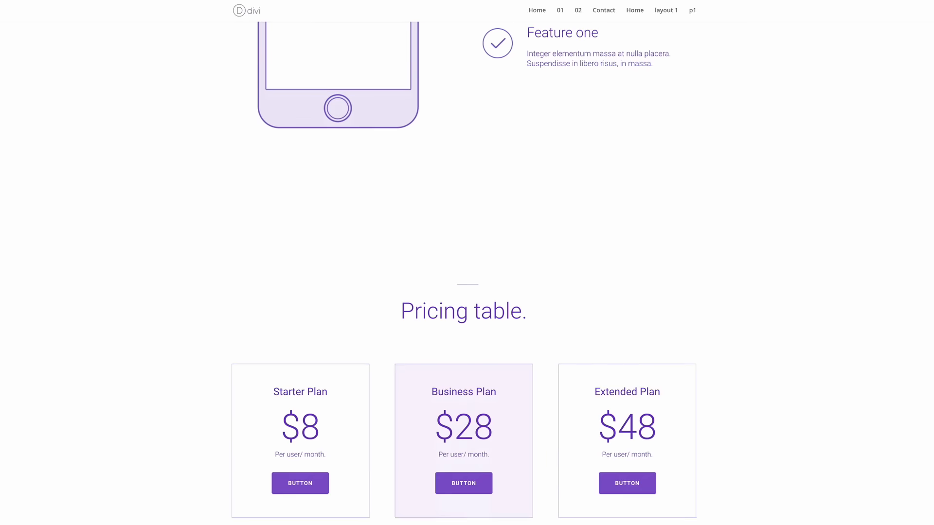
scroll("down", 3)
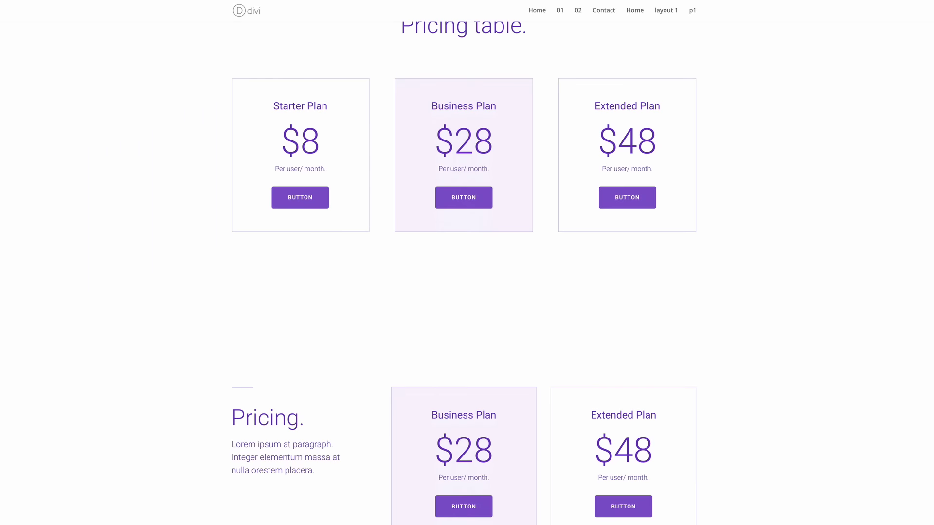
scroll("down", 3)
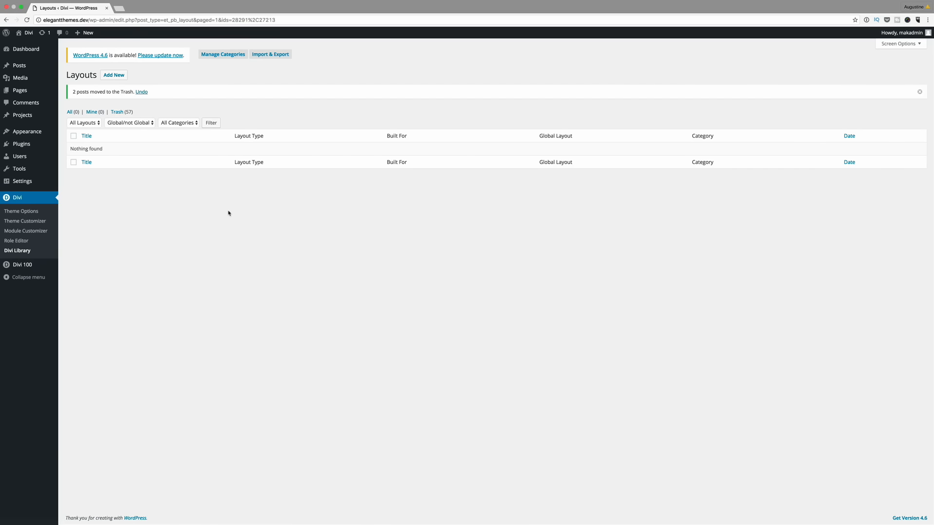
Bring up the Portability dialog via Import & Export on the Divi Library page
left_click(86, 135)
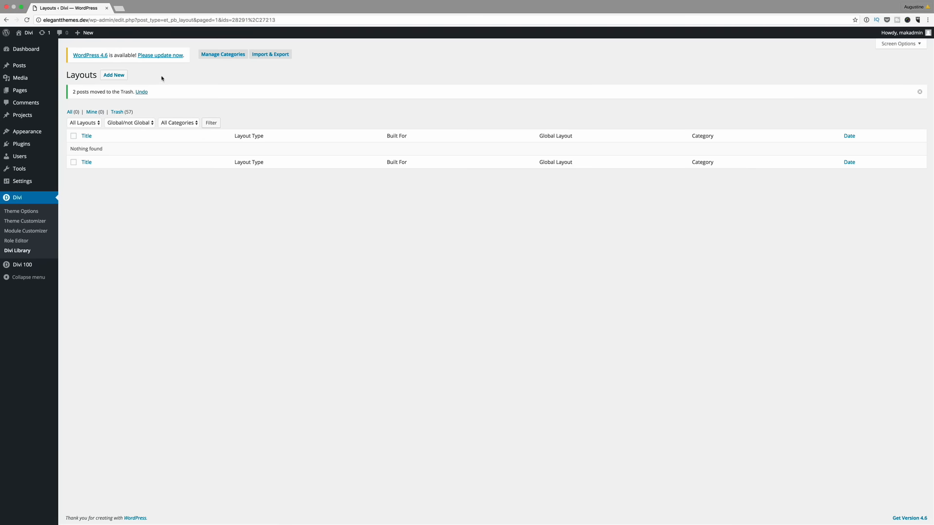
mouse_move(19, 89)
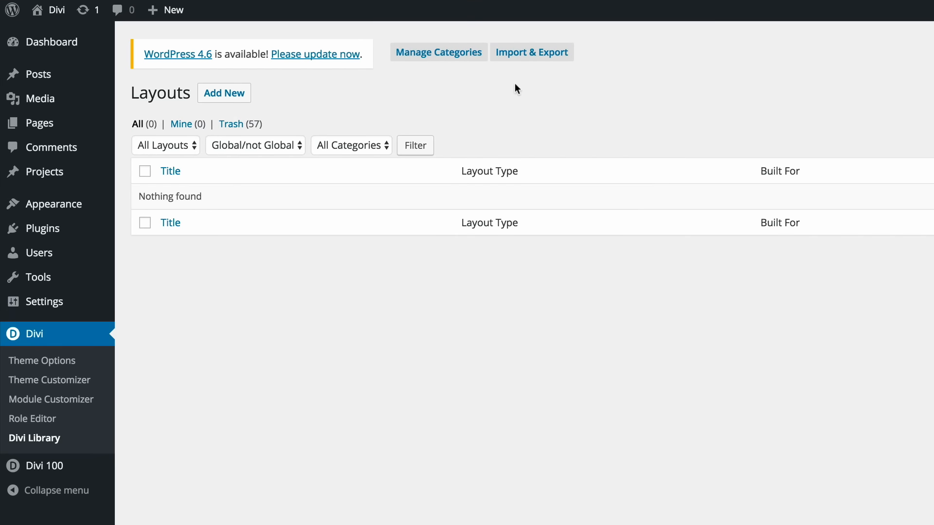
left_click(531, 51)
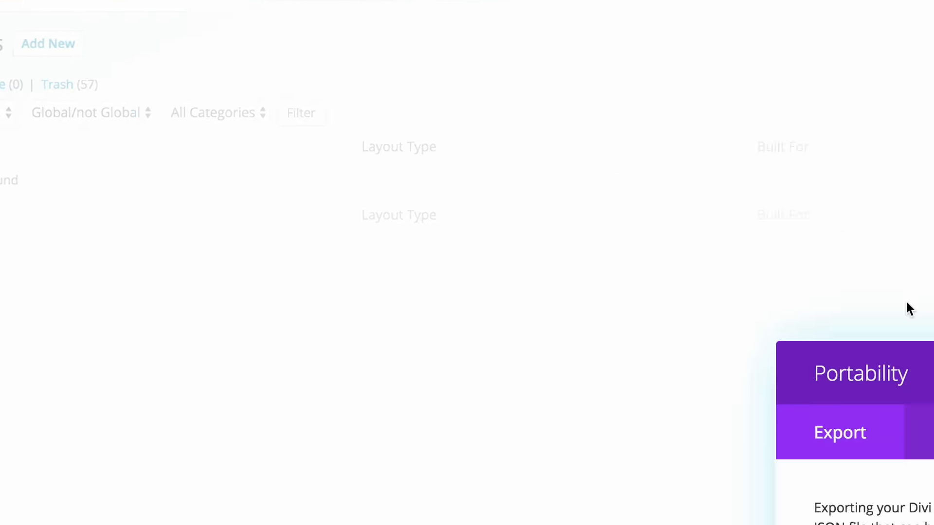
Import the All.json layouts file into the Divi Library and dismiss the success notice
left_click(469, 185)
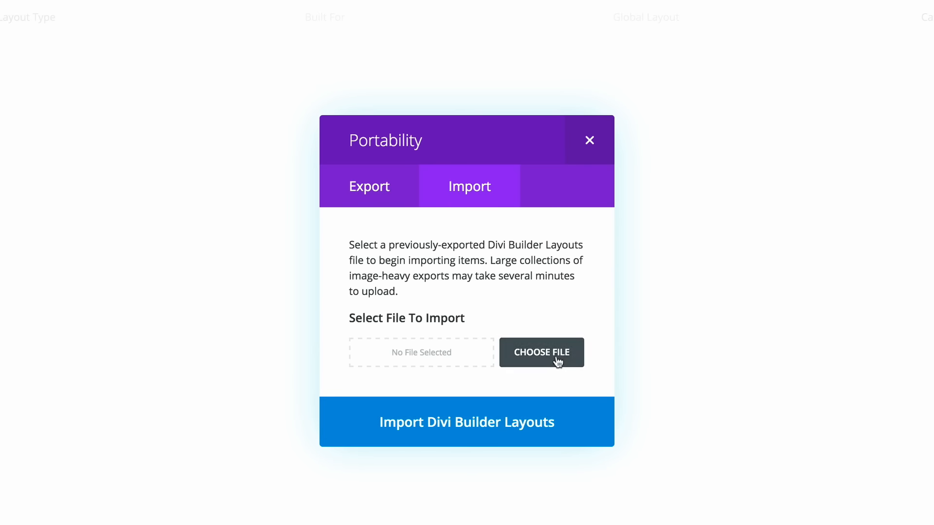
left_click(541, 352)
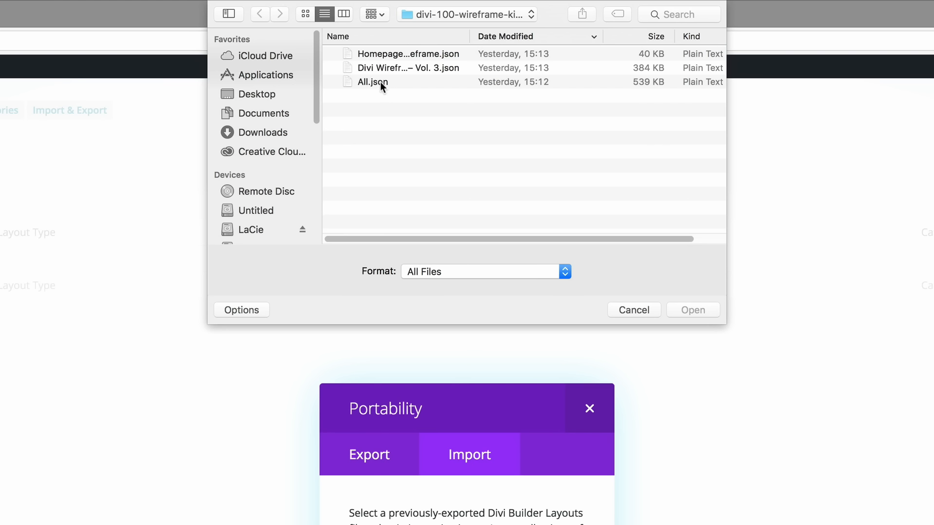
mouse_move(374, 76)
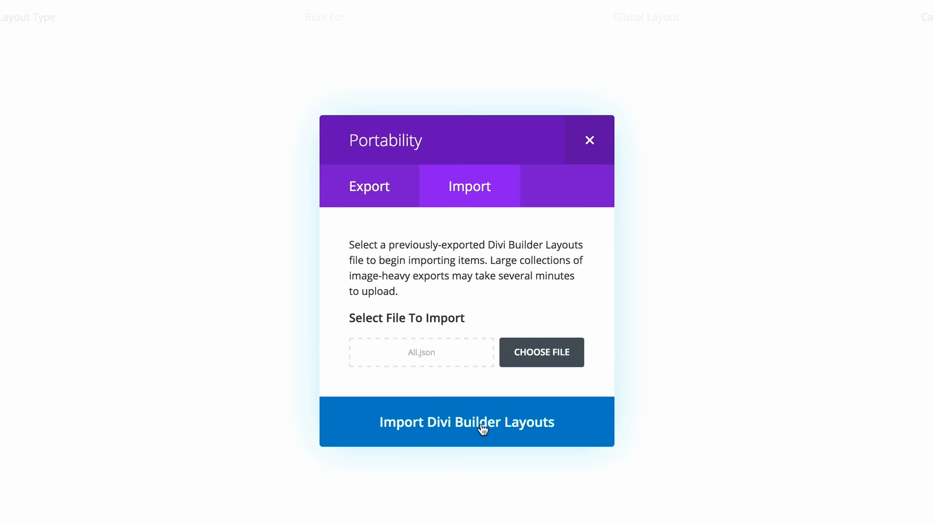
left_click(467, 422)
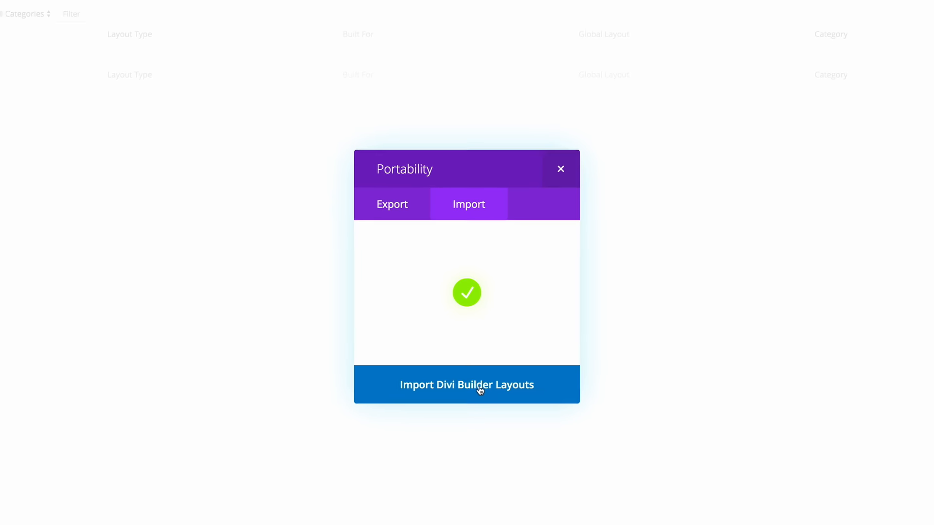
left_click(466, 384)
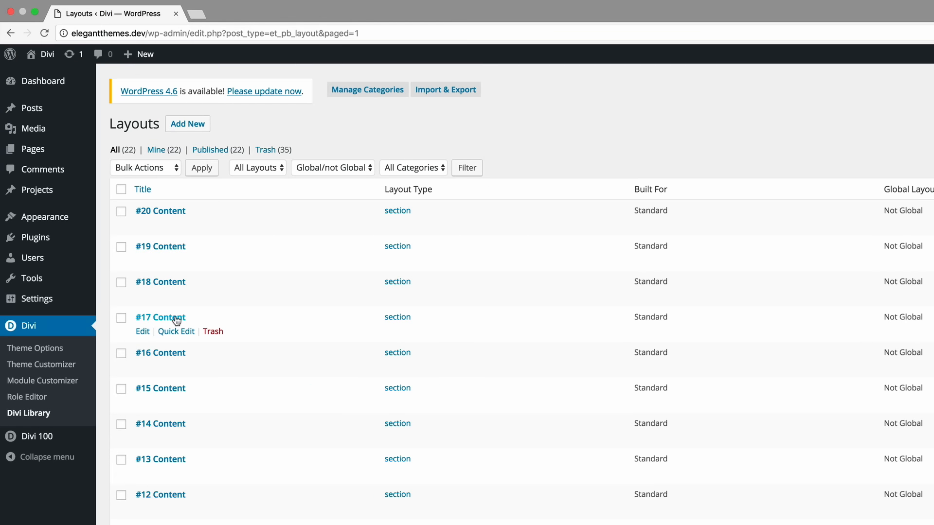
mouse_move(169, 322)
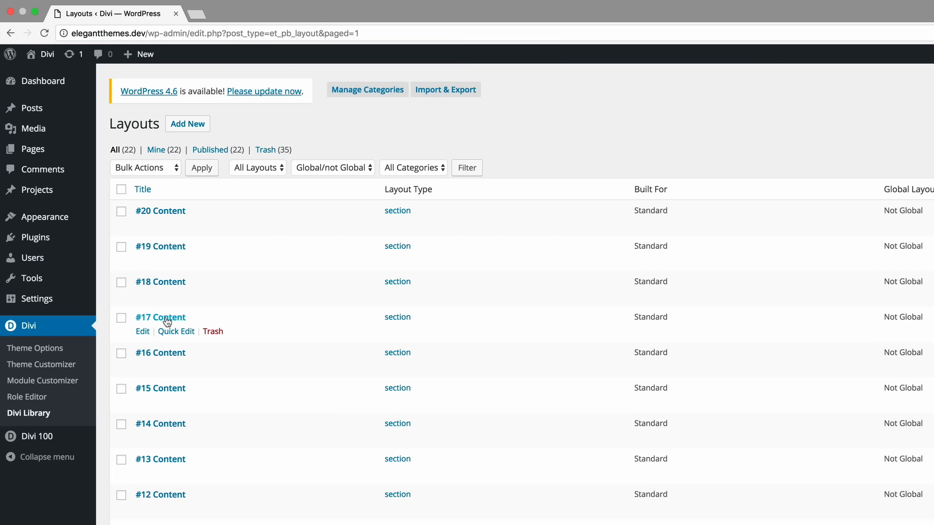
Edit the #17 Content layout from the Layouts list
left_click(142, 331)
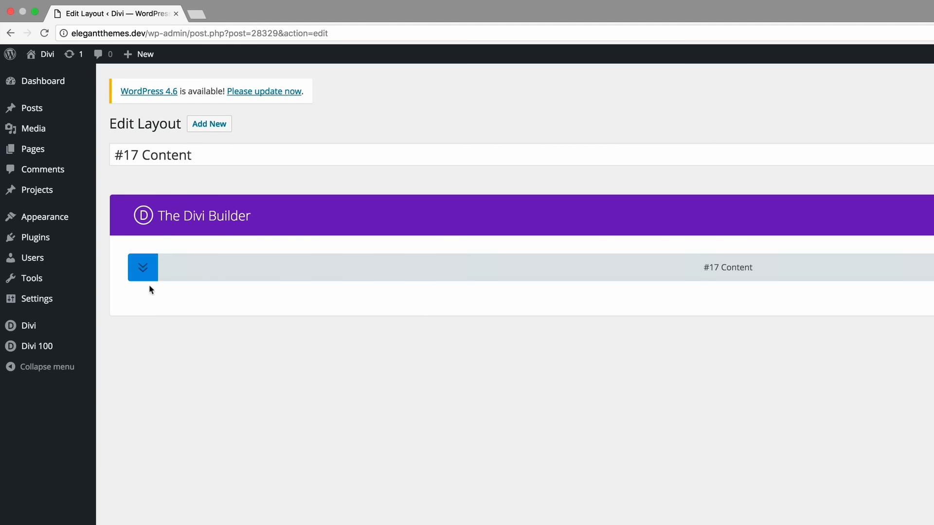
left_click(142, 267)
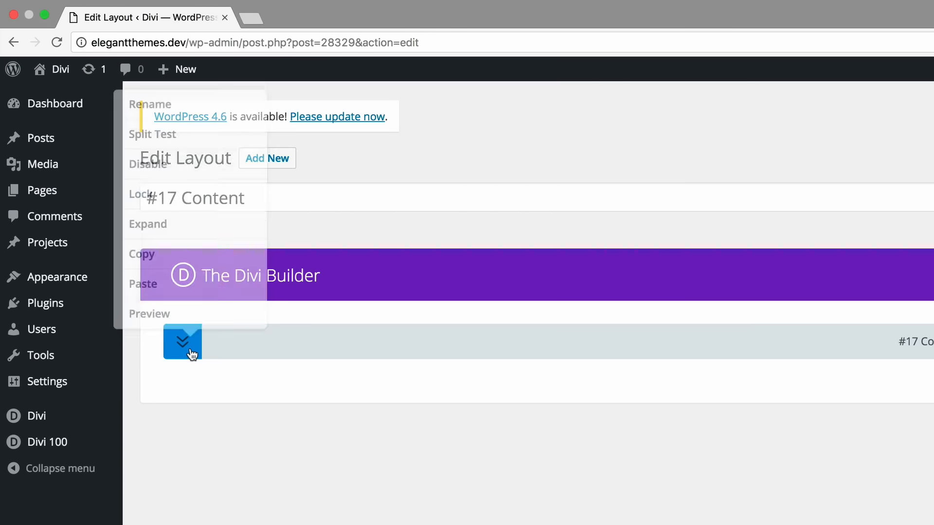
left_click(182, 341)
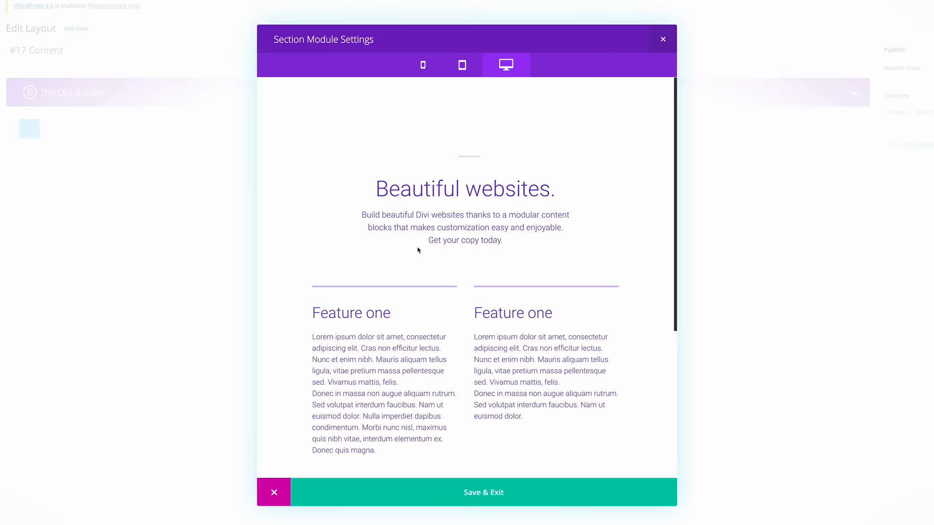
mouse_move(484, 295)
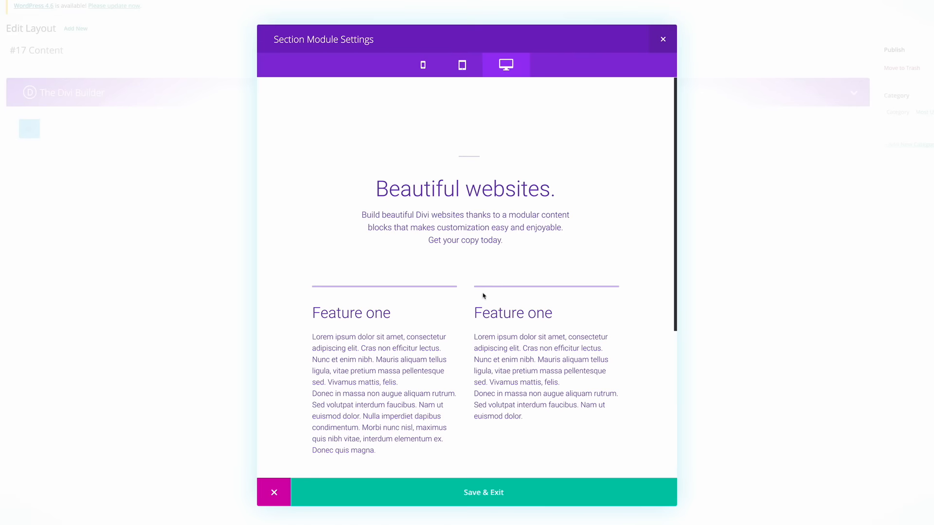
mouse_move(662, 39)
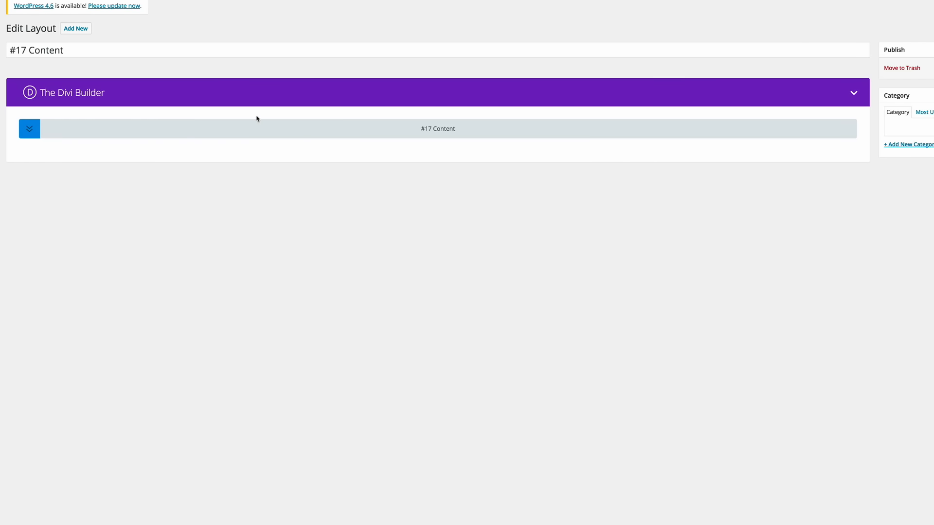
mouse_move(179, 105)
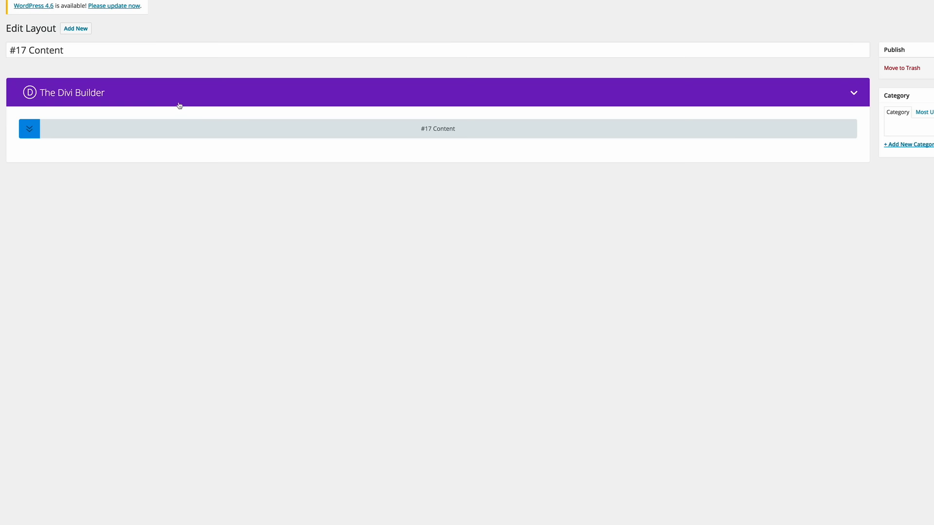
mouse_move(166, 107)
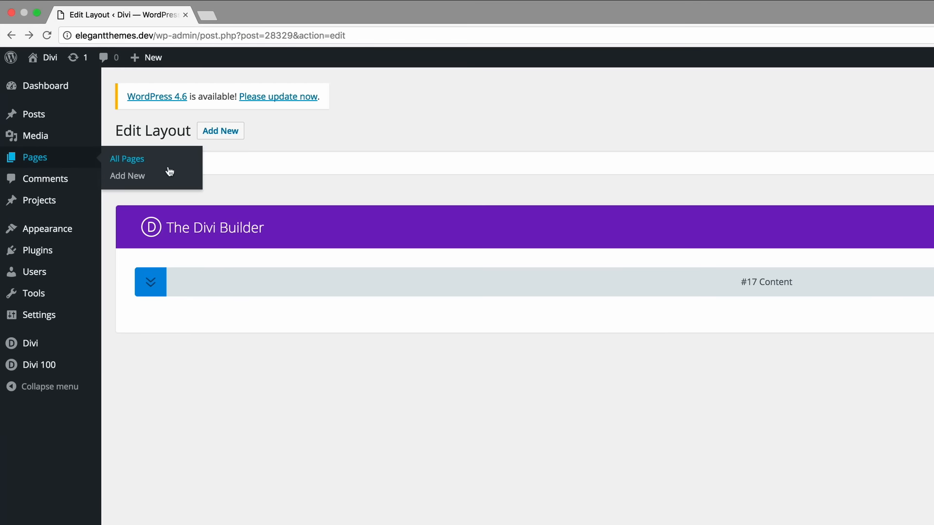
Create a new page titled 'vol 3' and enable the Divi Builder on it
left_click(127, 175)
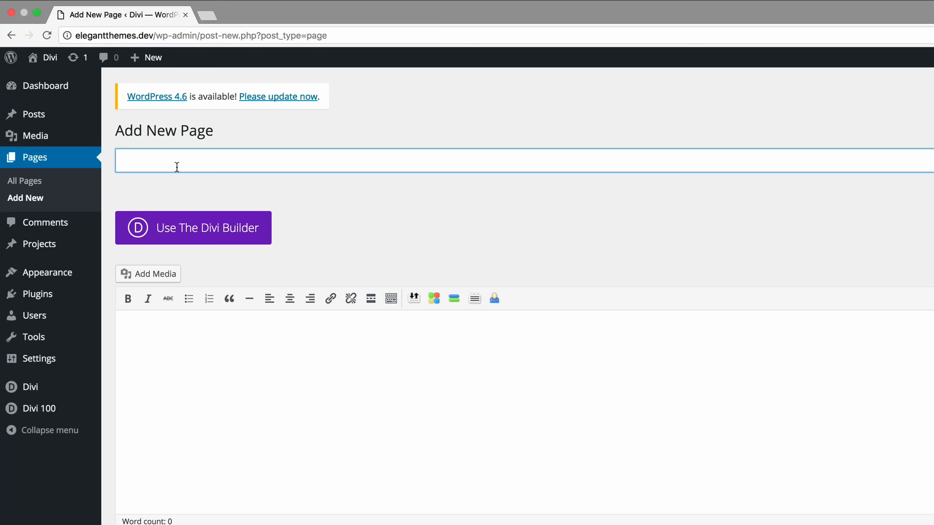
type("vol 3")
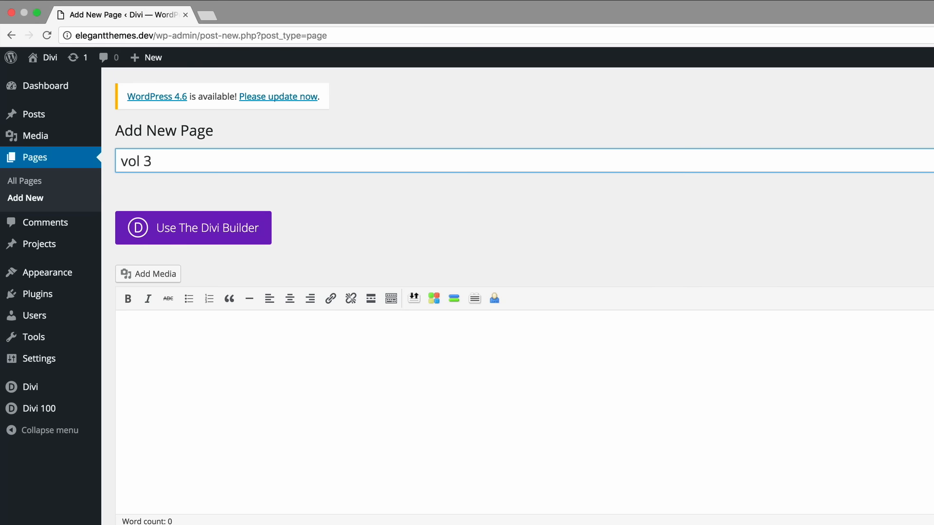
left_click(193, 228)
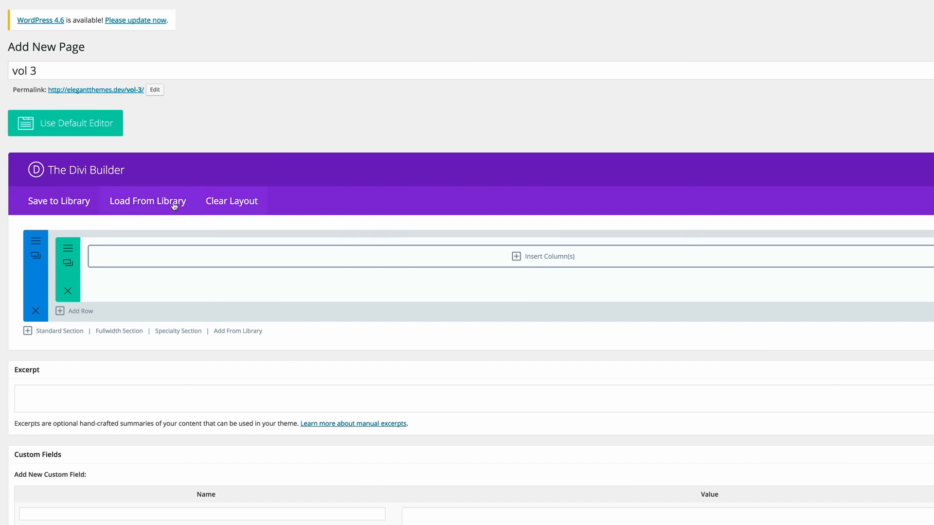
Load the 'Divi Wireframe Kit – Vol. 3' layout from the library into the vol 3 page
left_click(147, 200)
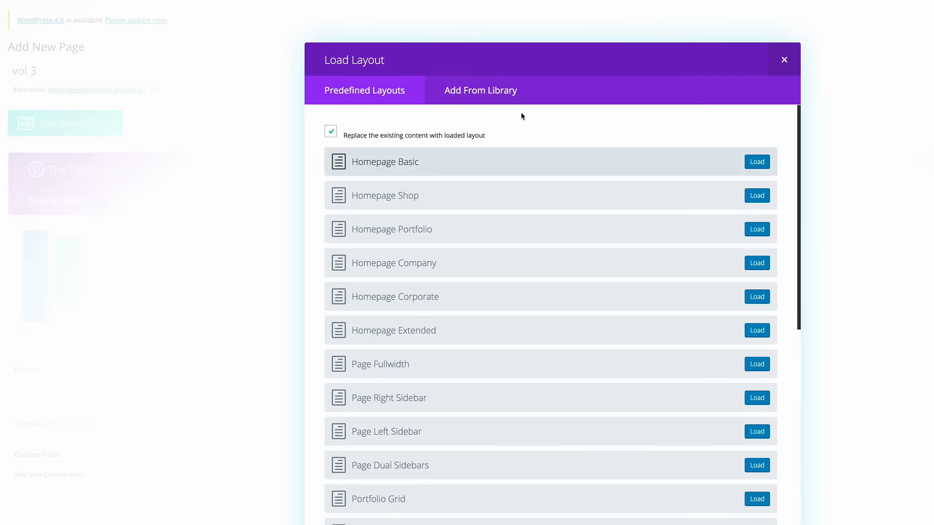
left_click(479, 89)
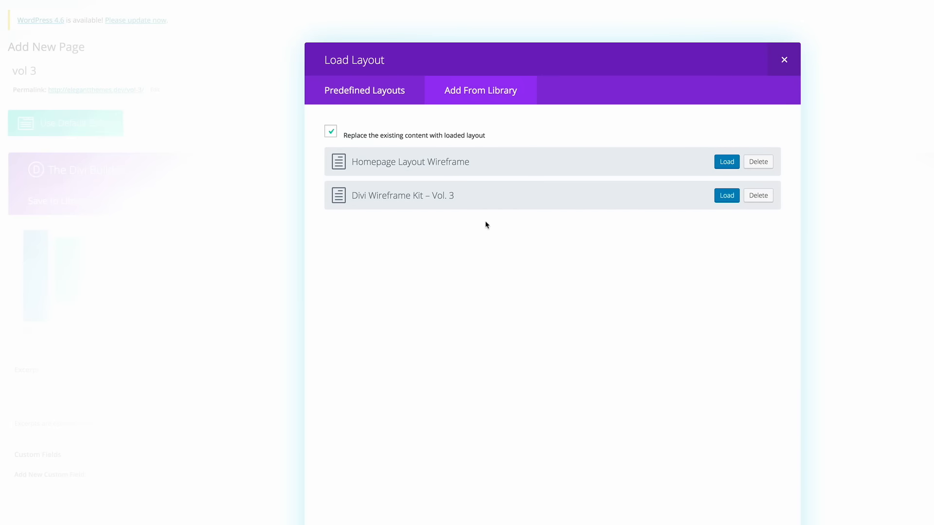
mouse_move(365, 203)
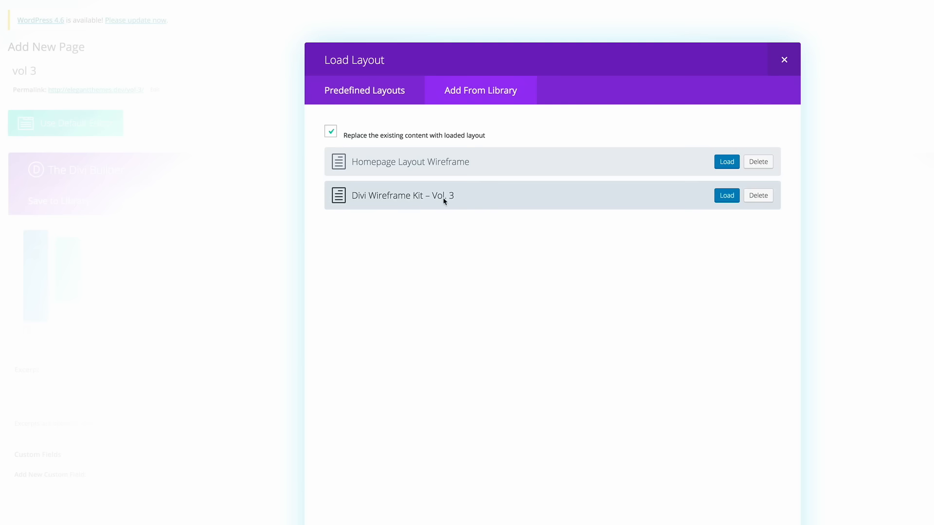
left_click(726, 196)
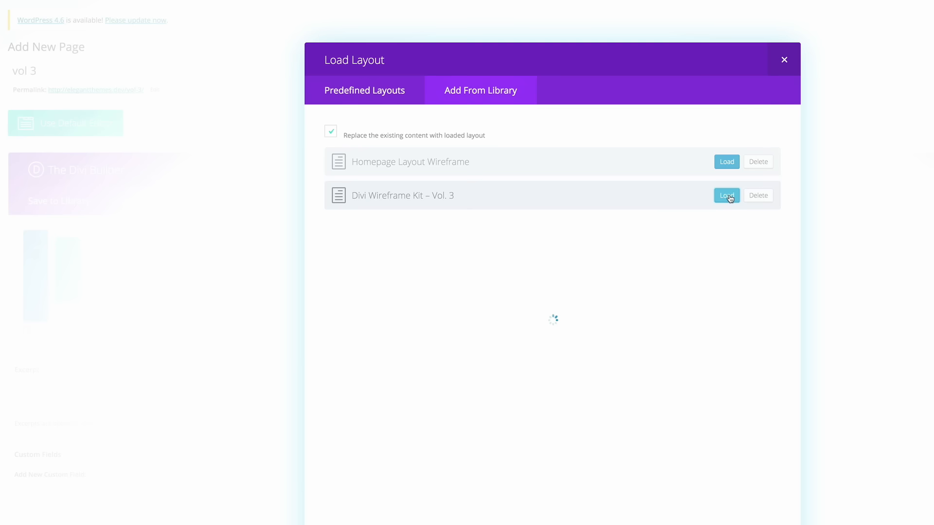
left_click(725, 195)
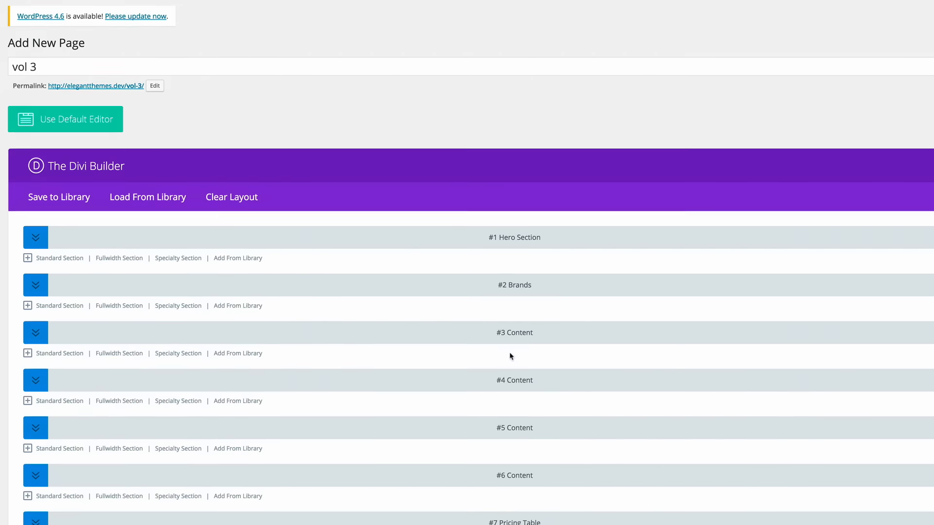
scroll("down", 3)
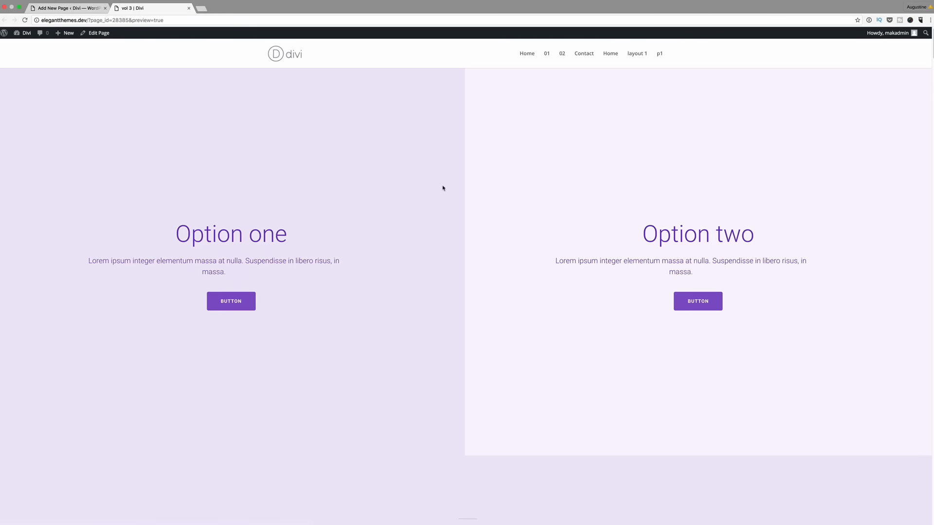
scroll("down", 3)
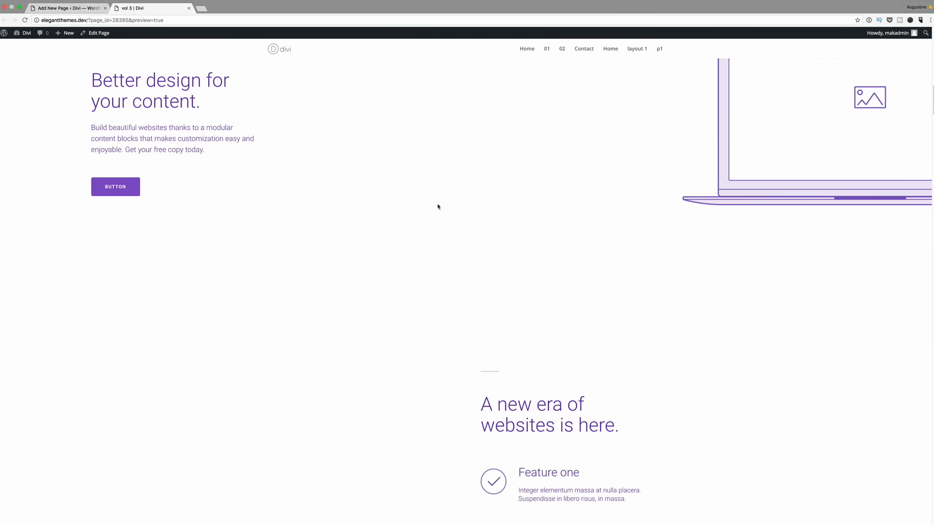
scroll("down", 3)
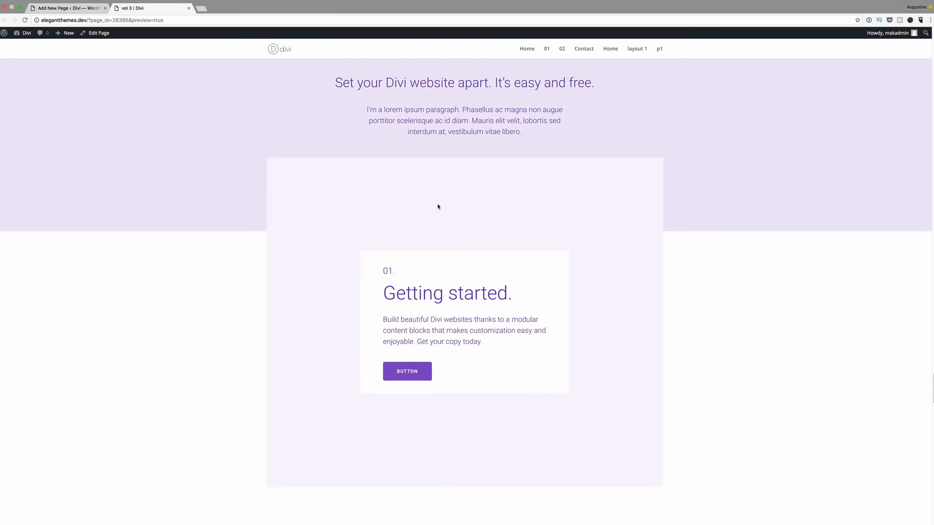
scroll("down", 3)
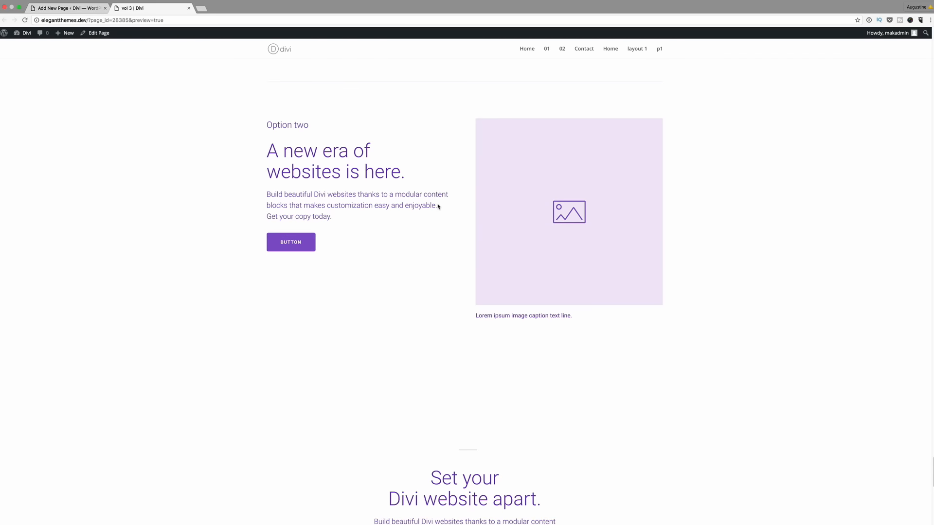
scroll("down", 3)
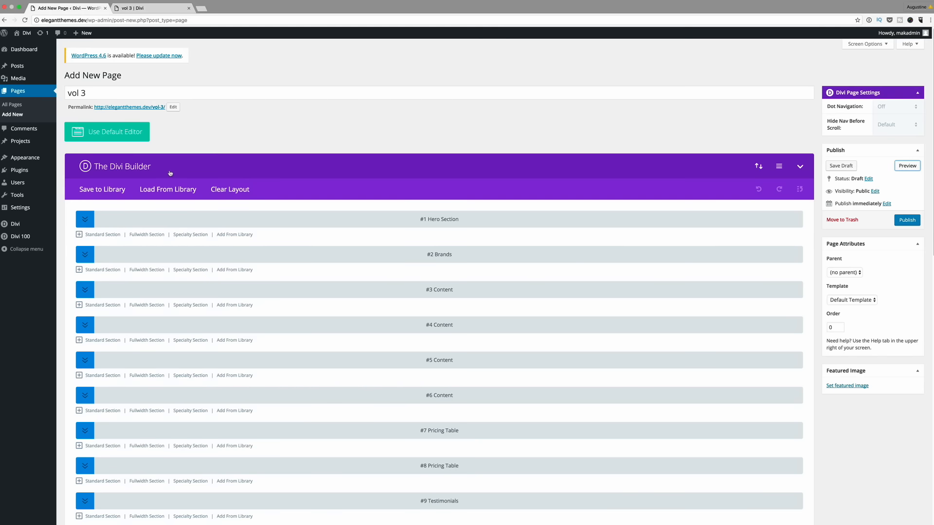
mouse_move(190, 168)
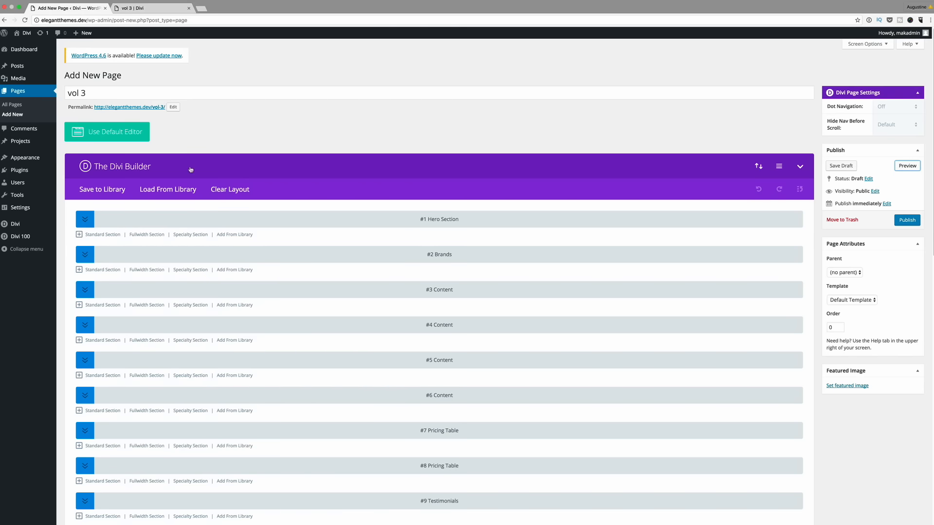
mouse_move(218, 180)
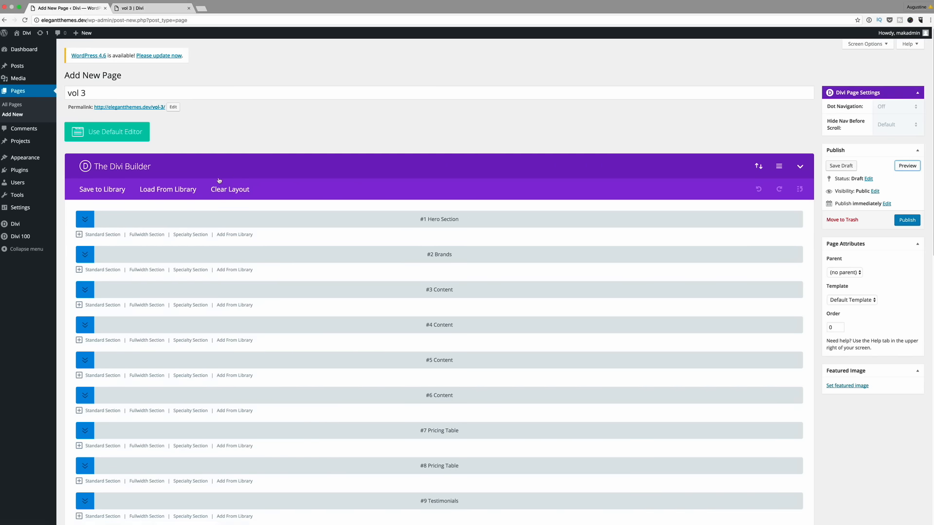
Clear the vol 3 page layout and confirm, leaving one empty section
left_click(230, 188)
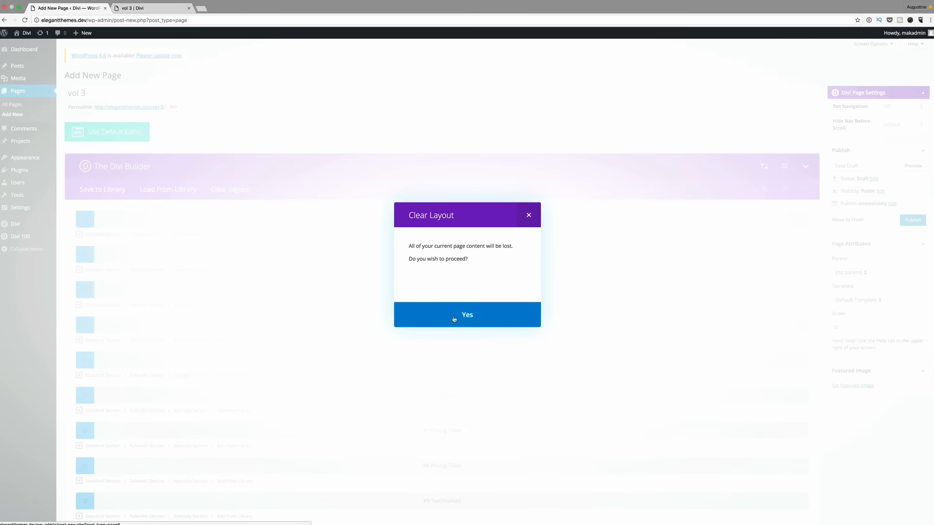
left_click(467, 314)
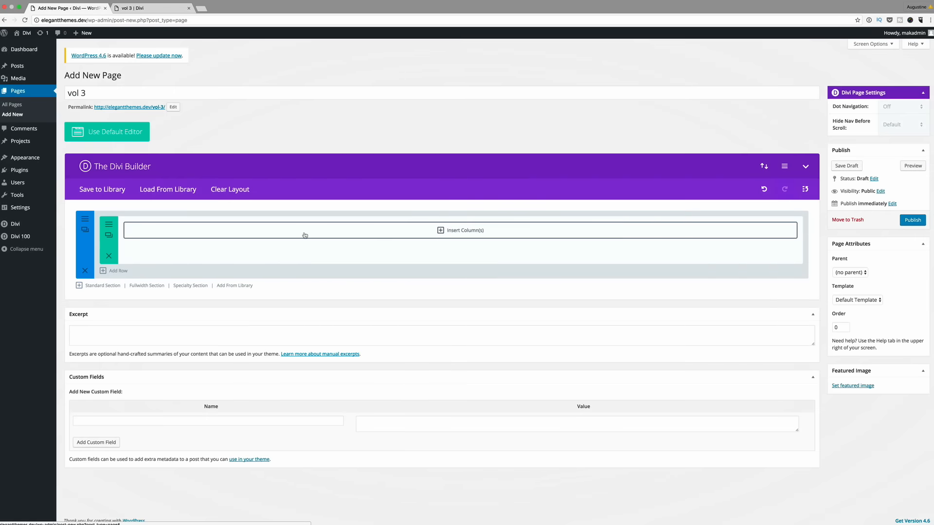
mouse_move(241, 290)
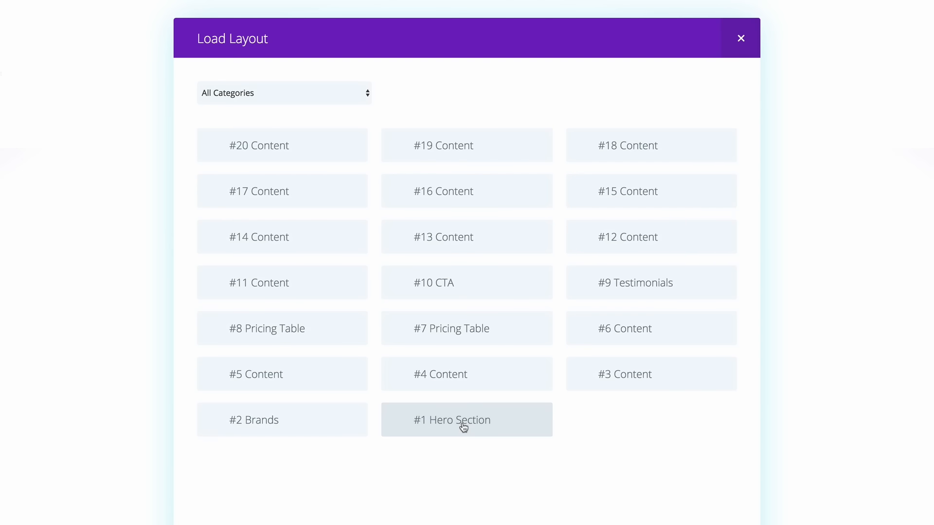
Insert the #1 Hero Section, #10 CTA, #11 Content and #9 Testimonials library sections in order
left_click(466, 420)
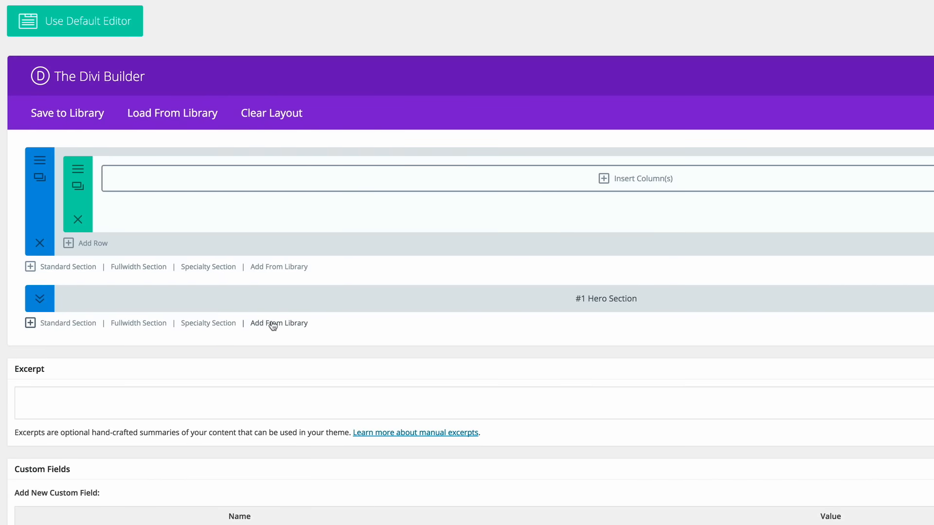
left_click(278, 322)
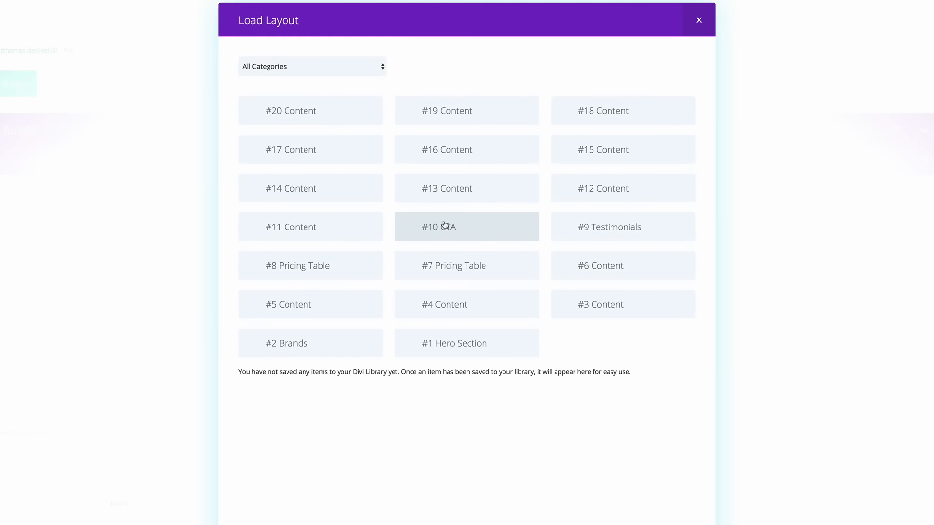
left_click(466, 227)
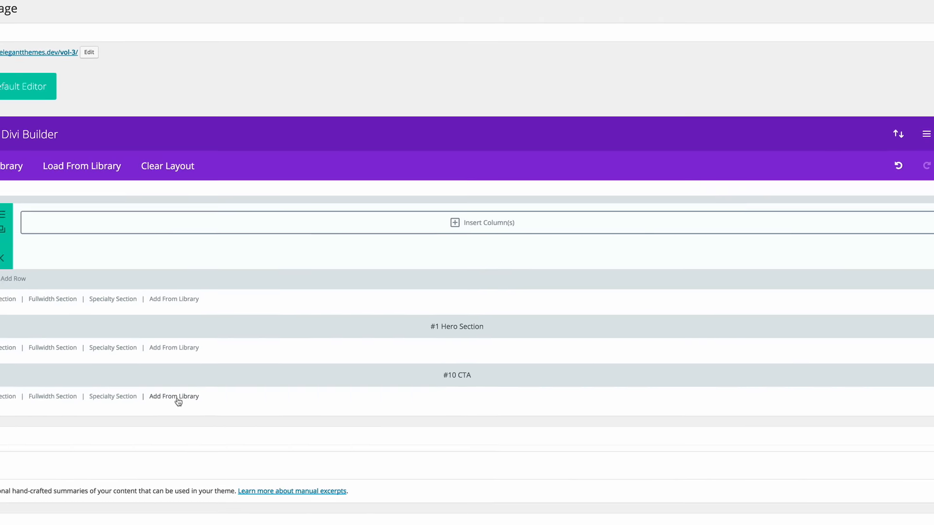
left_click(174, 396)
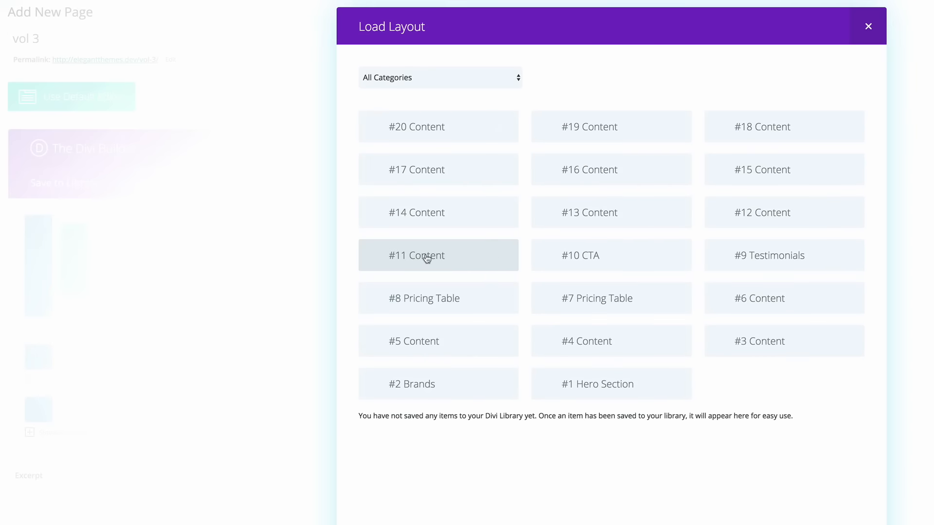
left_click(417, 254)
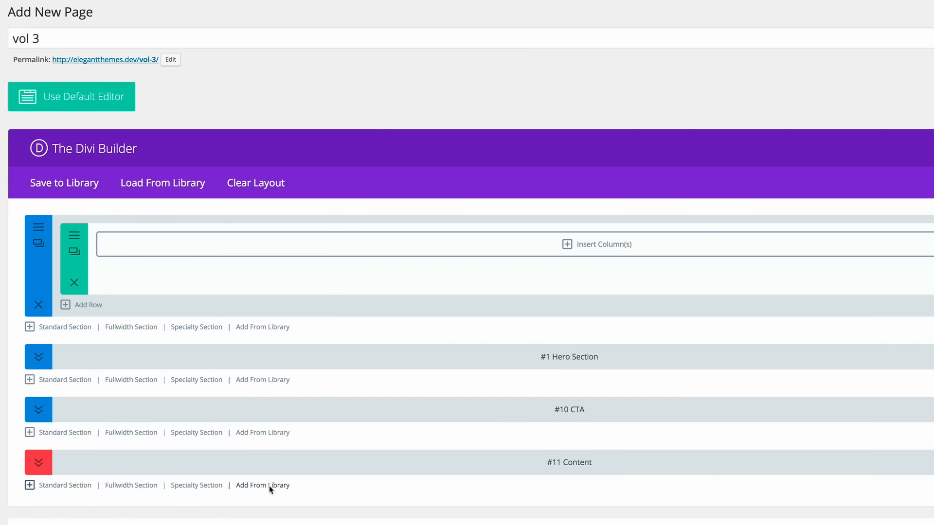
left_click(261, 484)
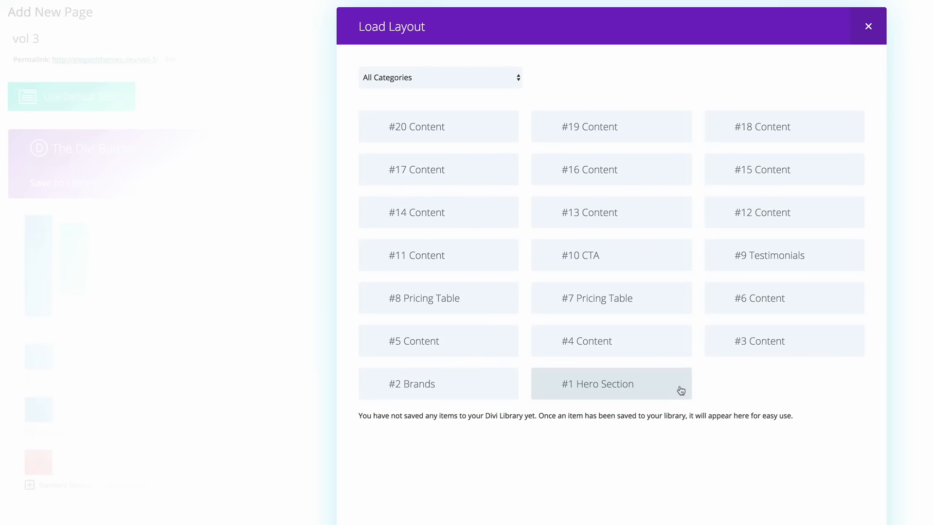
left_click(598, 385)
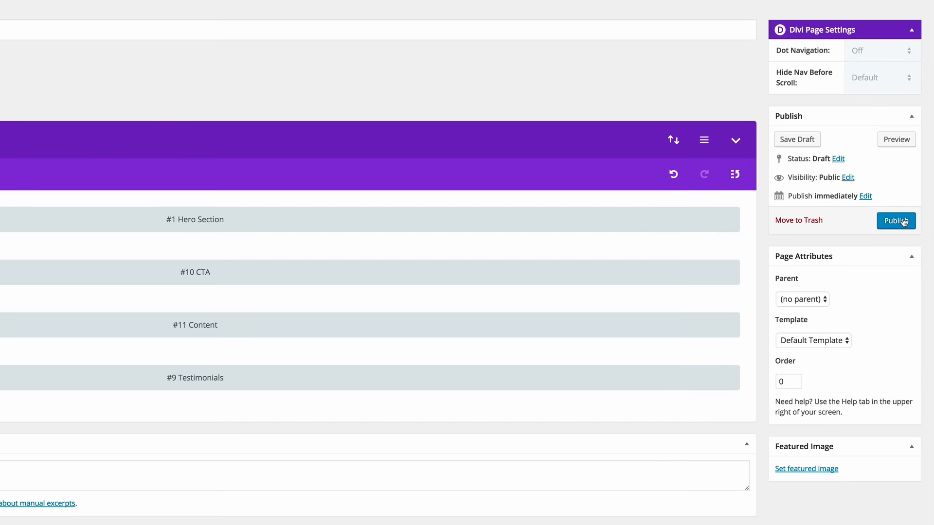
Publish the vol 3 page and view it live
left_click(896, 220)
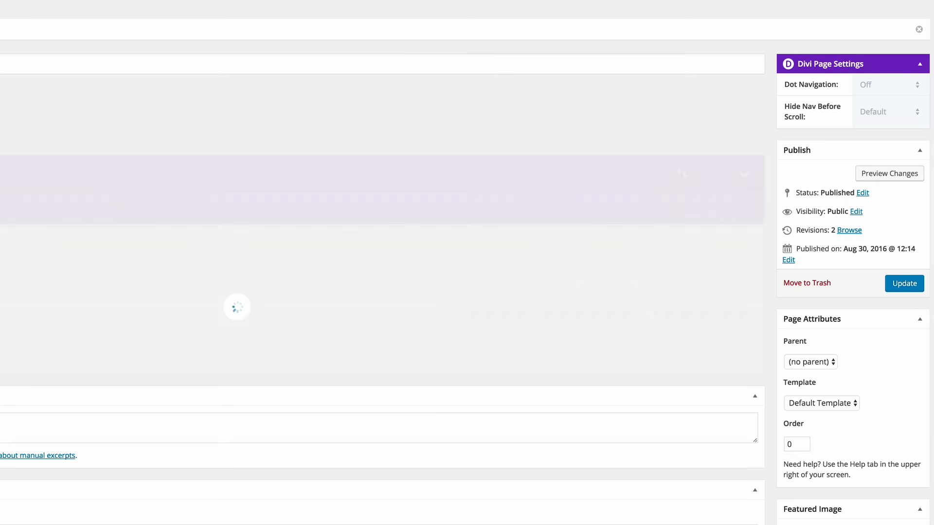
left_click(904, 283)
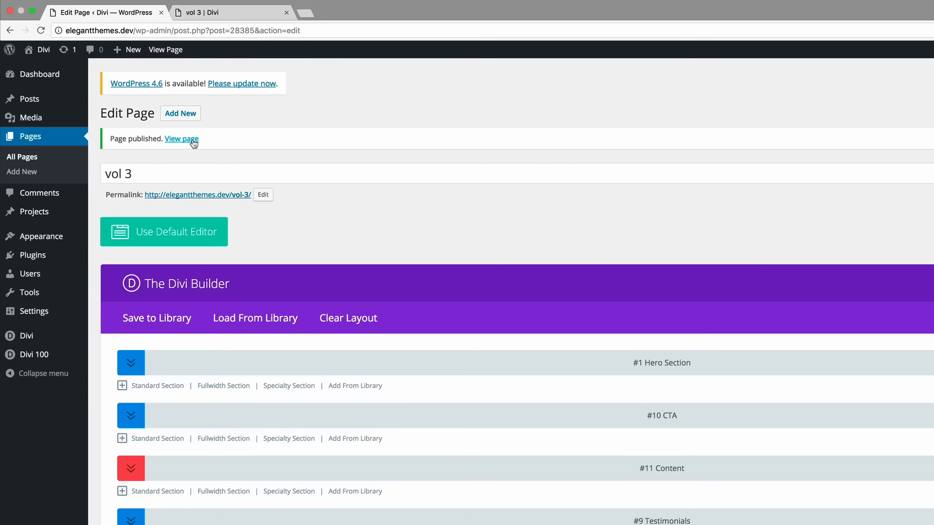
left_click(181, 139)
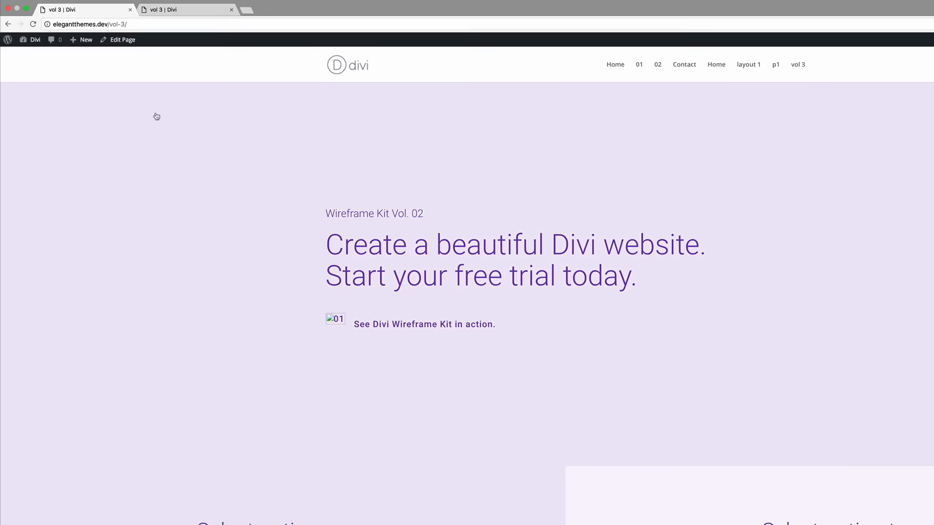
Scroll through the live vol 3 page to review the hero, CTA, content and testimonial sections
scroll("down", 3)
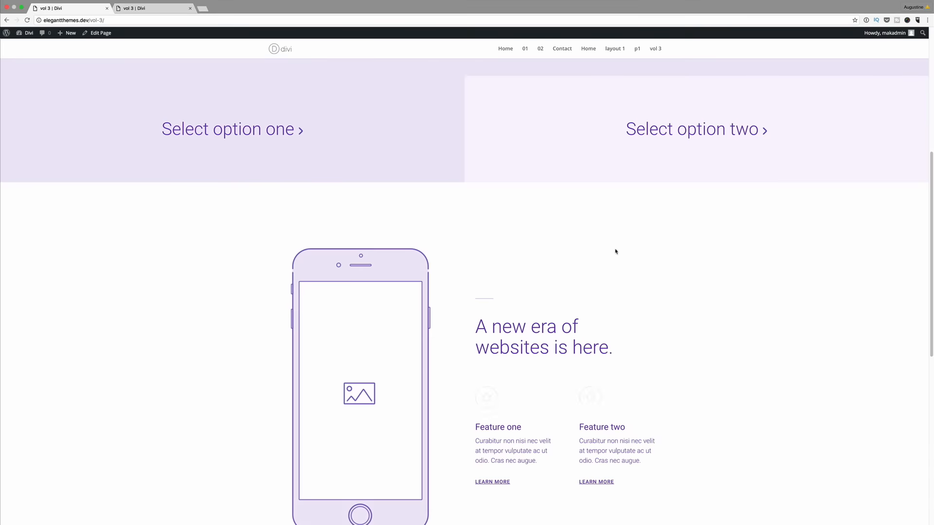
scroll("down", 3)
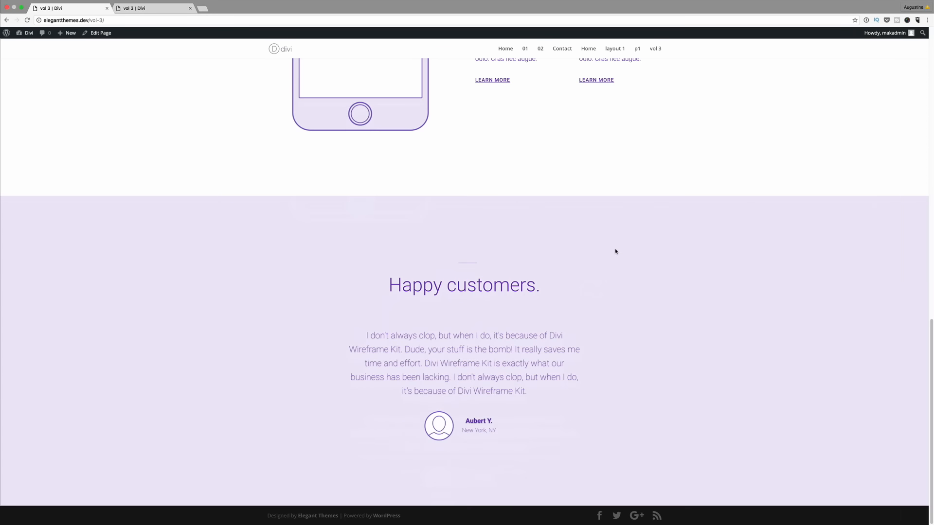
scroll("up", 3)
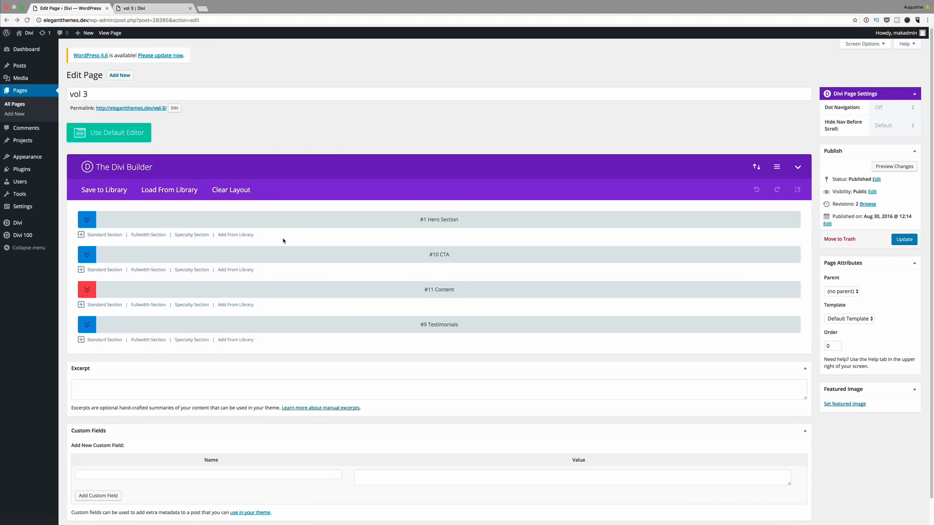
mouse_move(275, 223)
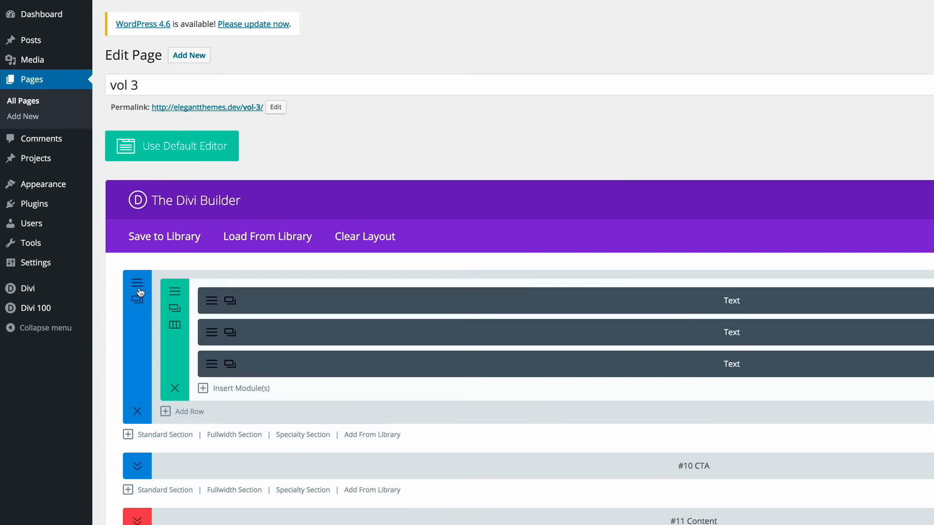
mouse_move(138, 414)
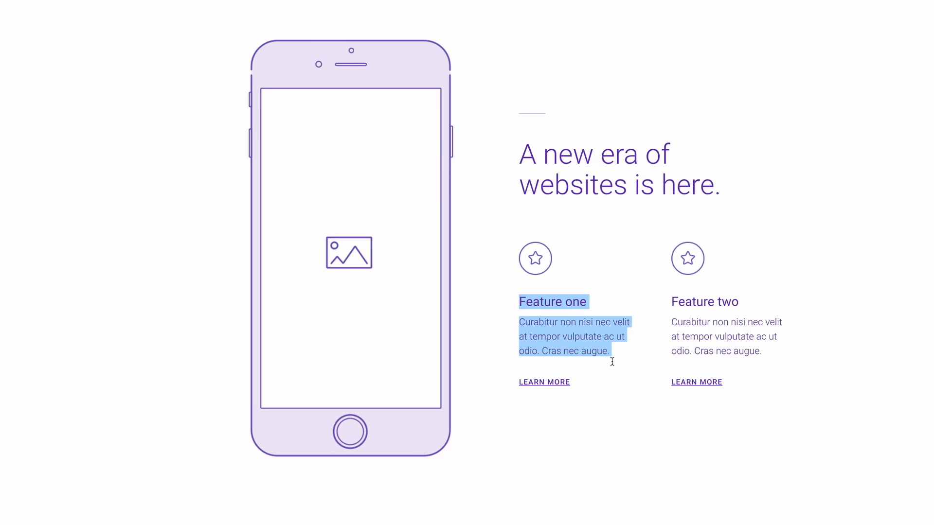
Scroll the live vol 3 page to review the 'Happy customers.' Brands section
scroll("down", 3)
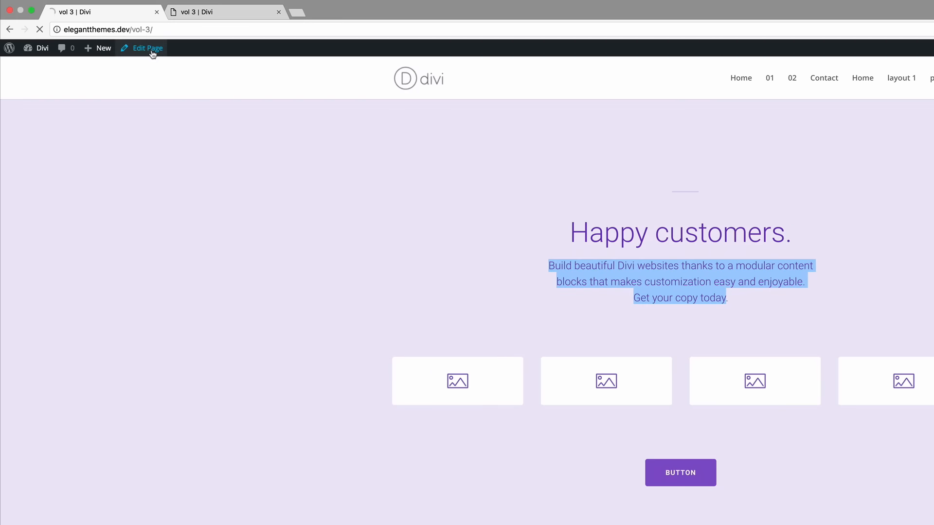
Return to editing vol 3, expand the #2 Brands section and open its paragraph Text module settings
left_click(147, 49)
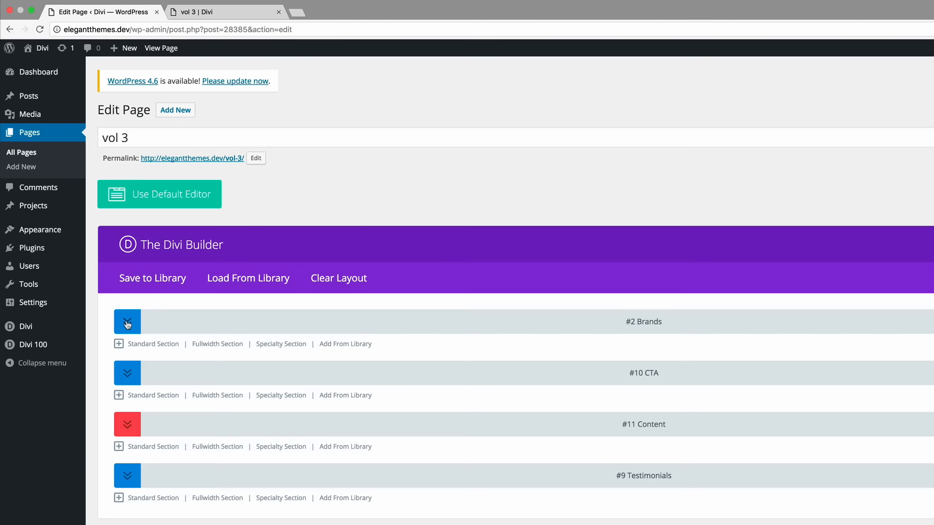
left_click(126, 322)
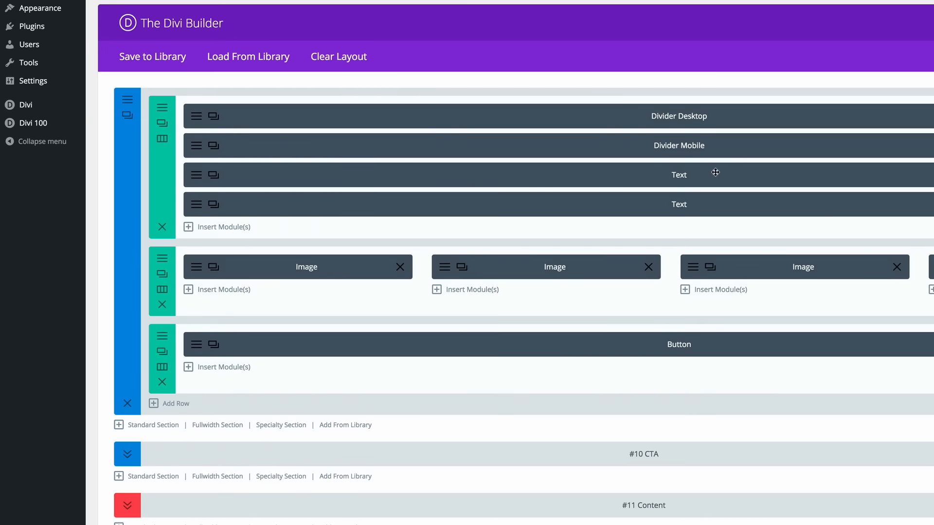
mouse_move(197, 208)
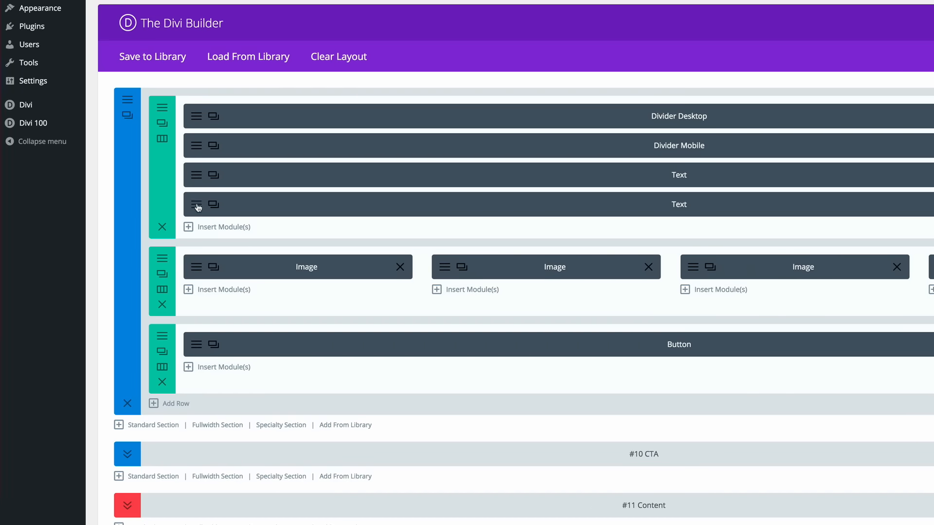
left_click(194, 205)
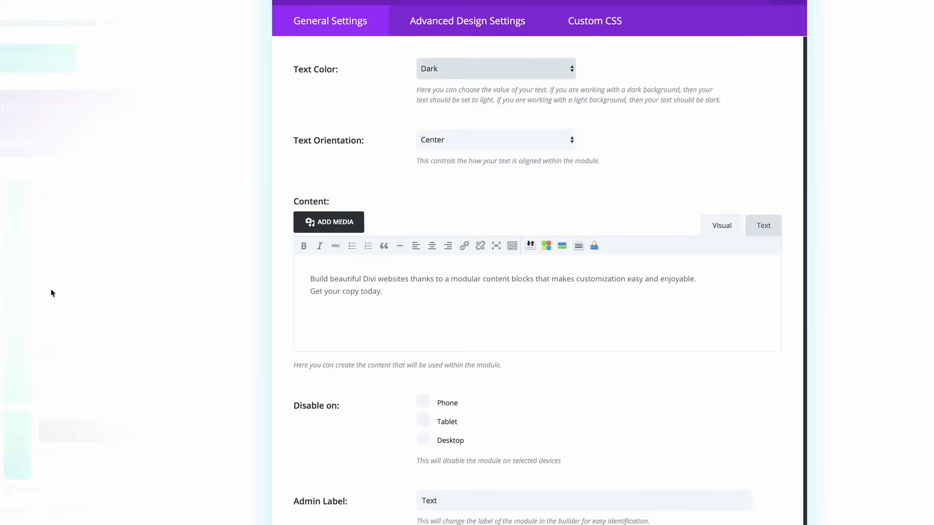